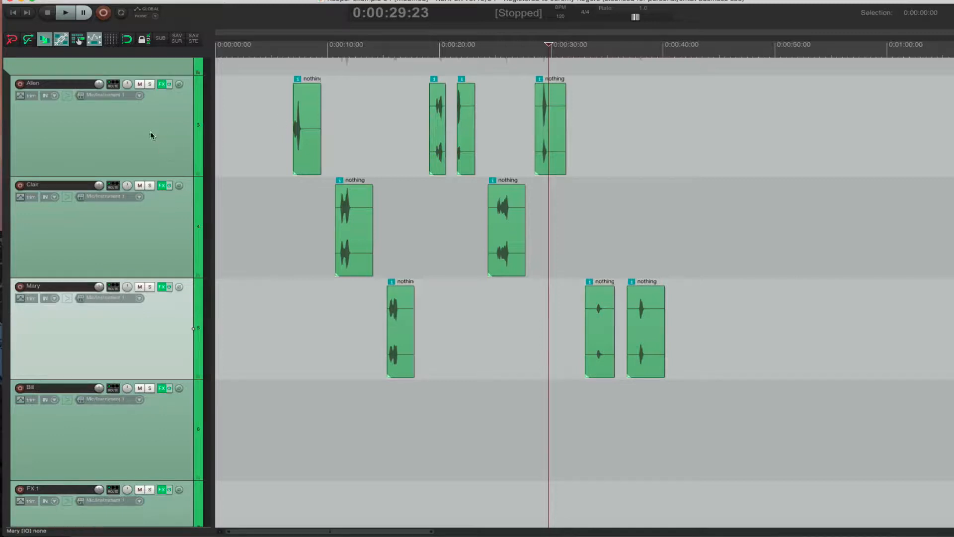
Preview Text-Test-File.csv in Quick Look to review characters, lines and audio filenames
{"action": "left_click", "coordinate": [167, 134]}
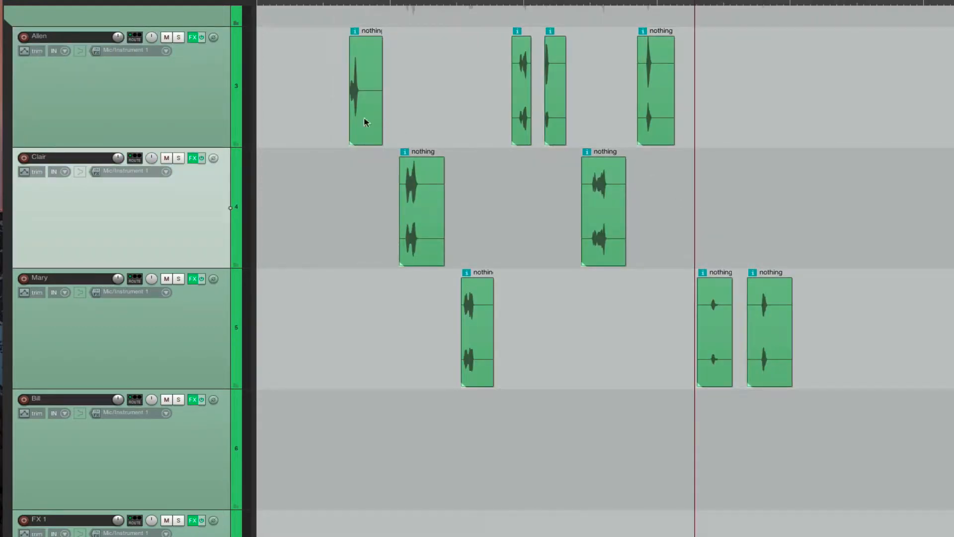
{"action": "mouse_move", "coordinate": [430, 185]}
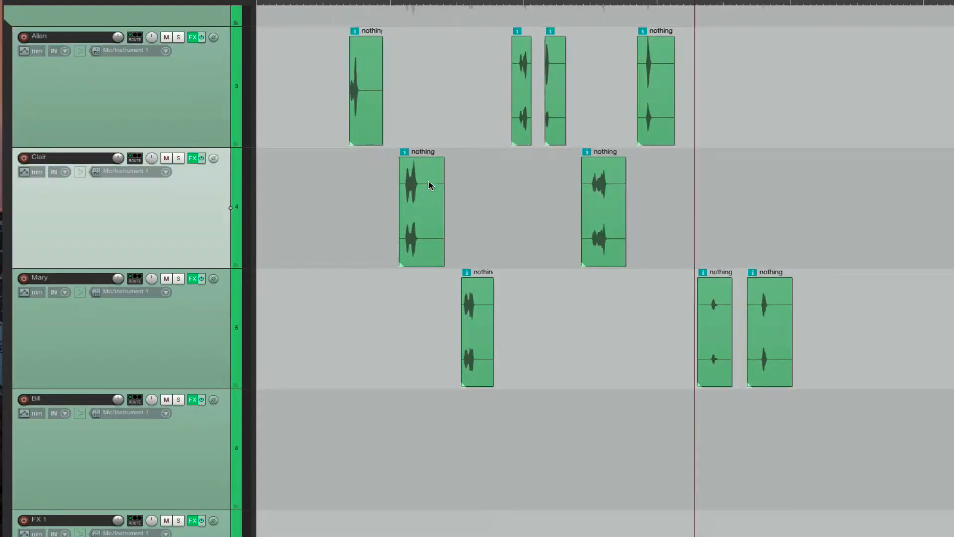
{"action": "mouse_move", "coordinate": [485, 311]}
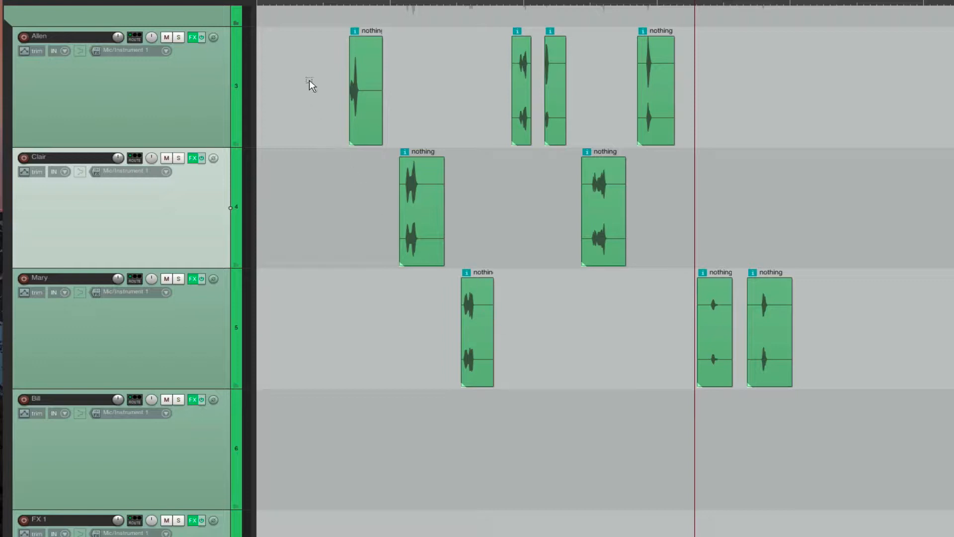
{"action": "mouse_move", "coordinate": [831, 310]}
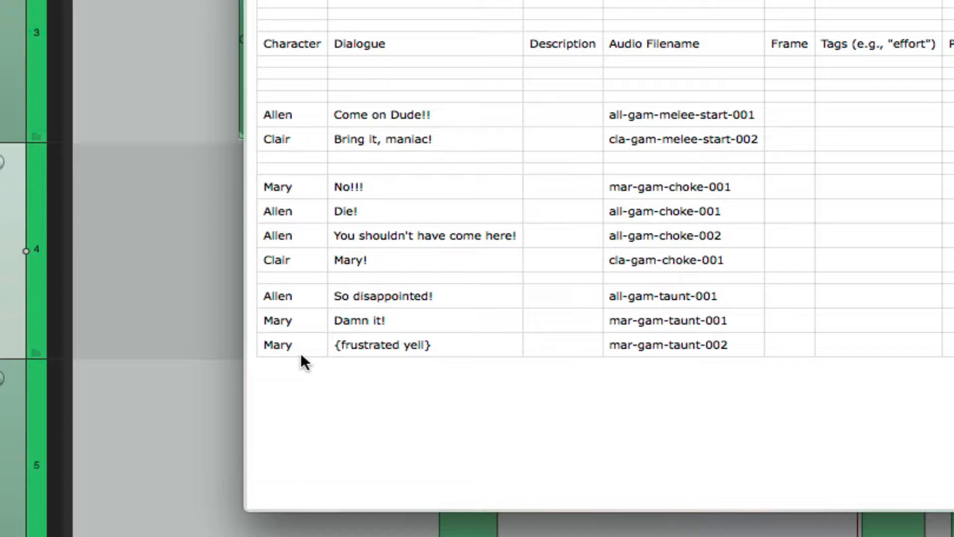
{"action": "mouse_move", "coordinate": [397, 59]}
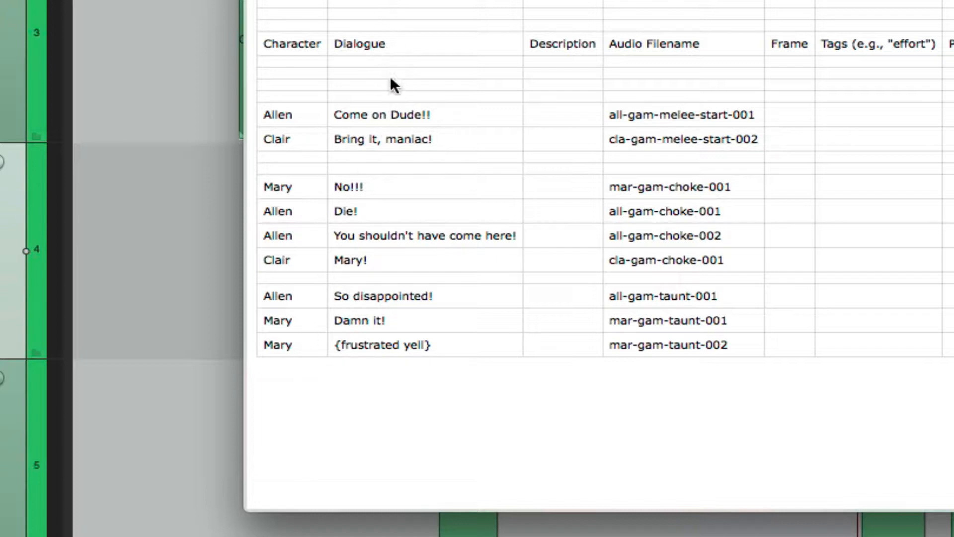
{"action": "mouse_move", "coordinate": [466, 134]}
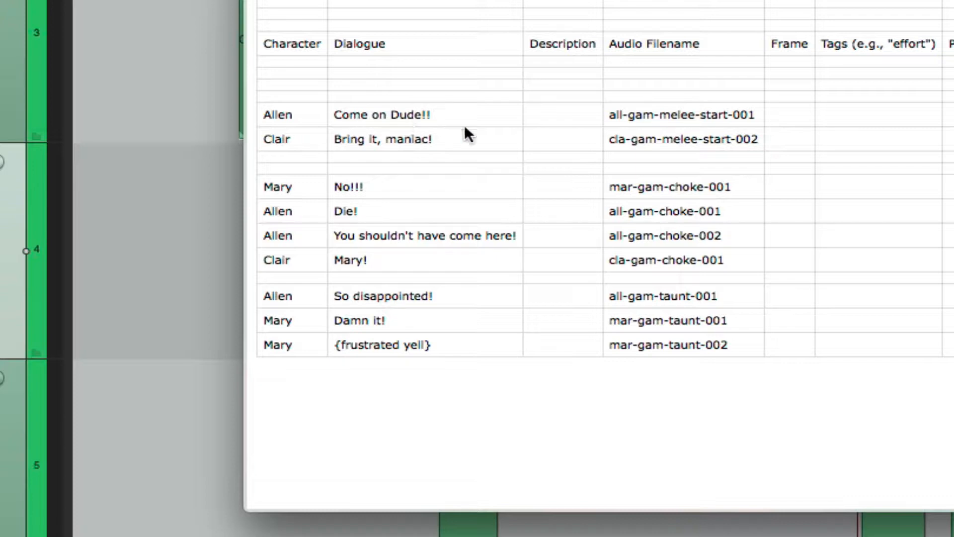
{"action": "mouse_move", "coordinate": [685, 127]}
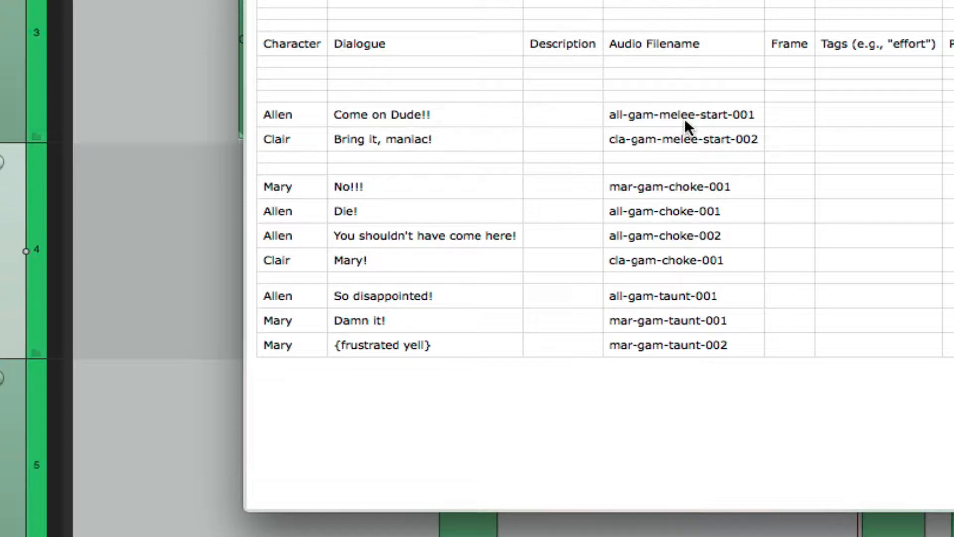
{"action": "mouse_move", "coordinate": [715, 277]}
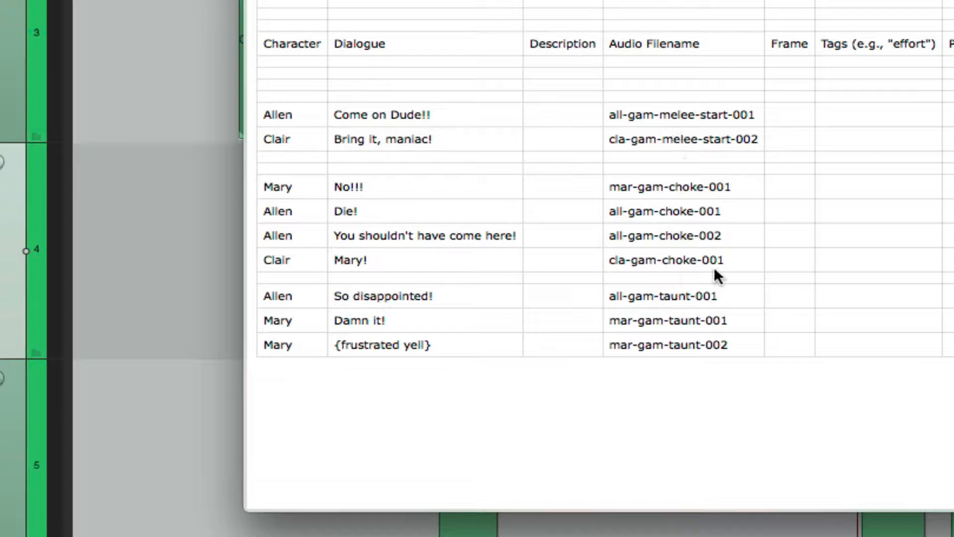
{"action": "mouse_move", "coordinate": [688, 353]}
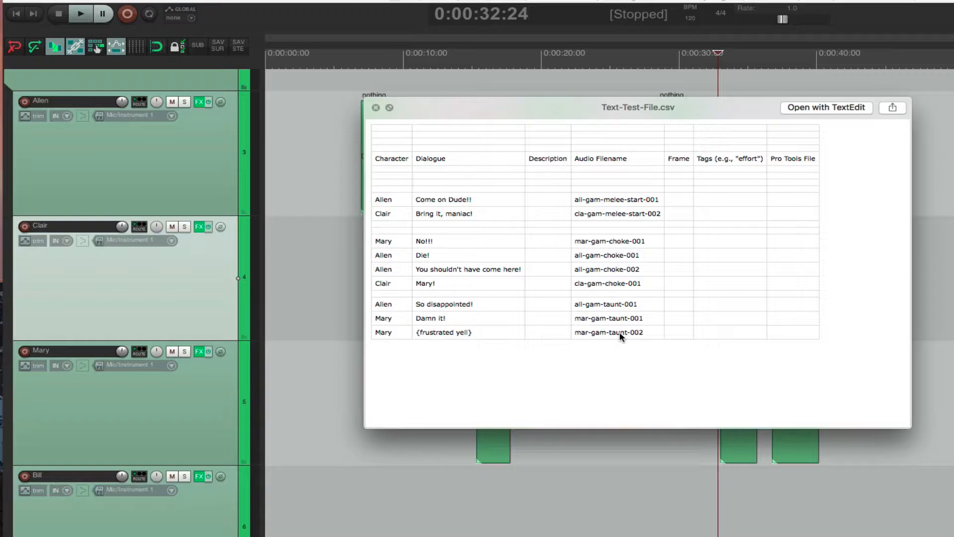
{"action": "mouse_move", "coordinate": [607, 171]}
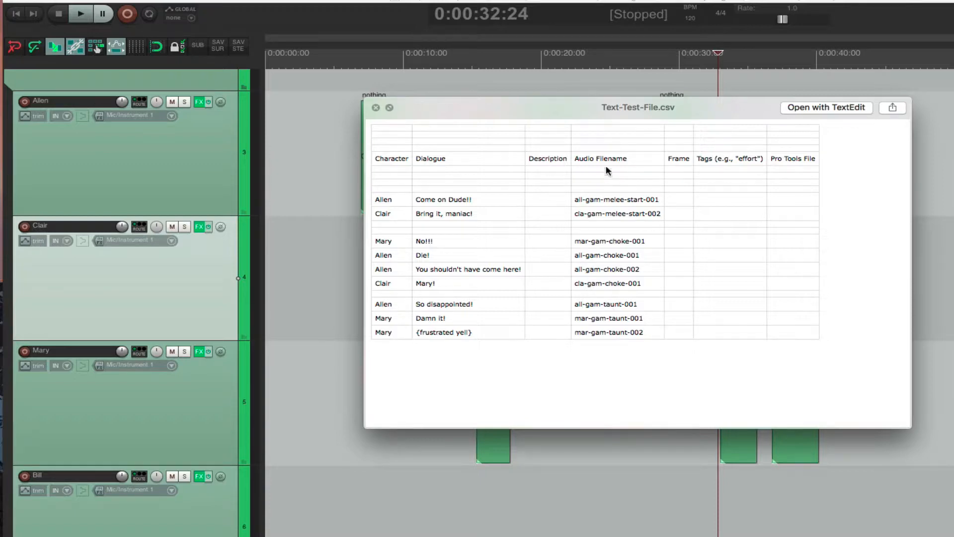
{"action": "mouse_move", "coordinate": [615, 159]}
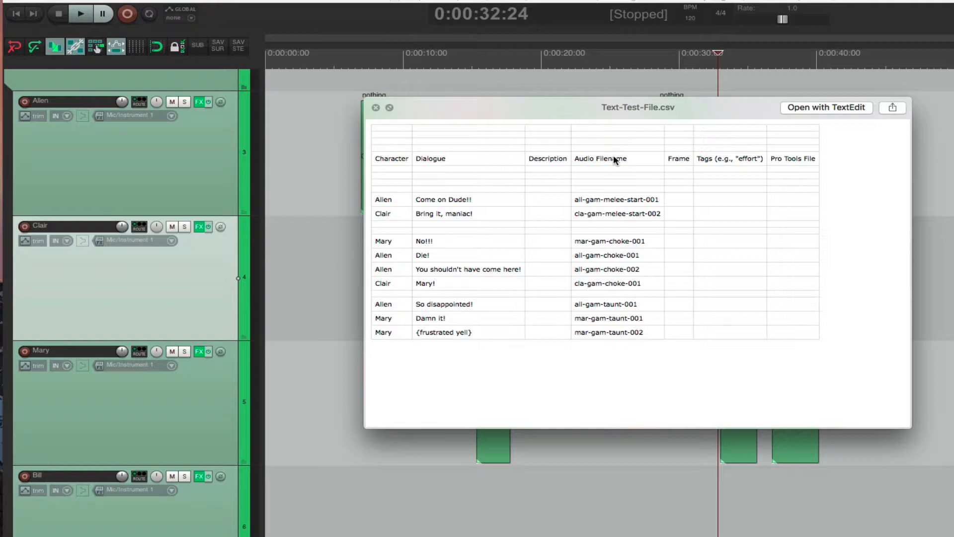
{"action": "mouse_move", "coordinate": [624, 203]}
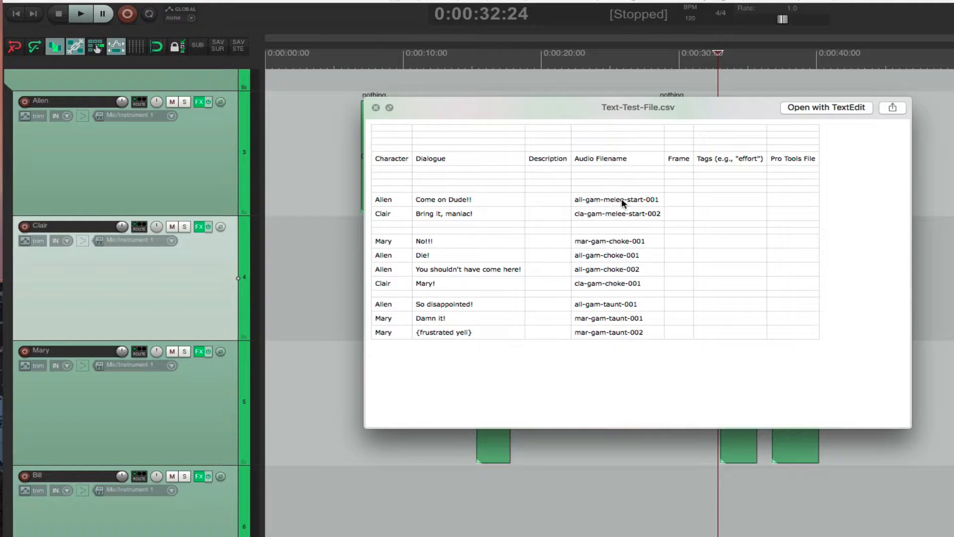
{"action": "mouse_move", "coordinate": [579, 208]}
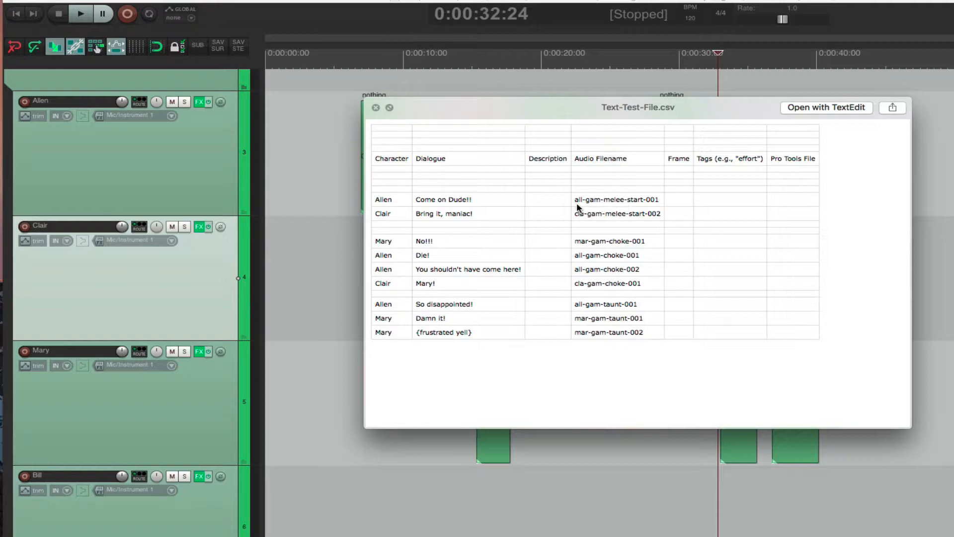
{"action": "mouse_move", "coordinate": [602, 202]}
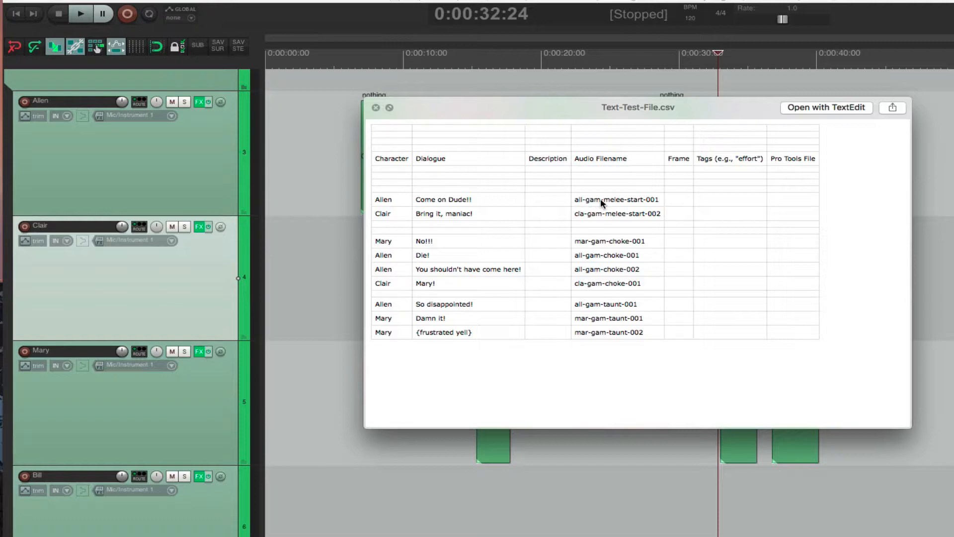
{"action": "mouse_move", "coordinate": [534, 129]}
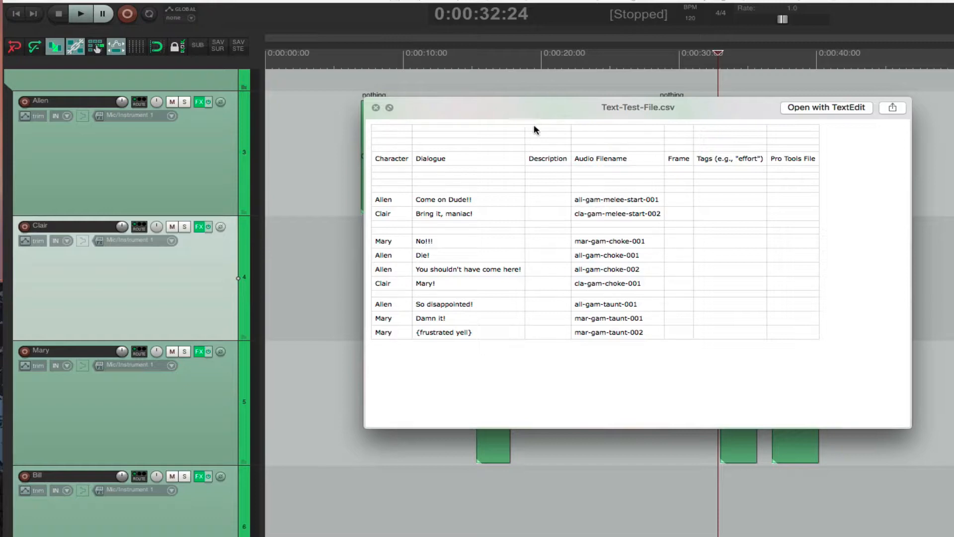
{"action": "mouse_move", "coordinate": [596, 207]}
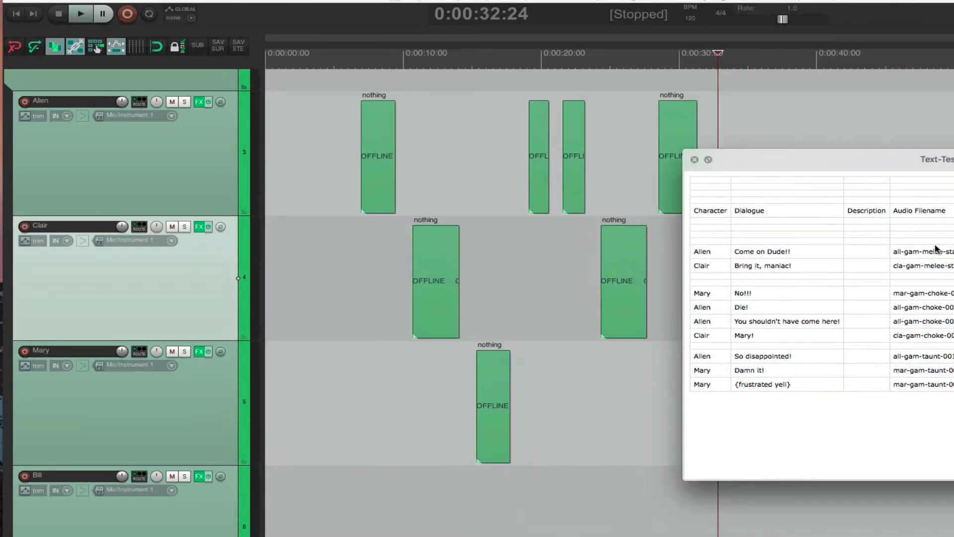
{"action": "mouse_move", "coordinate": [587, 198]}
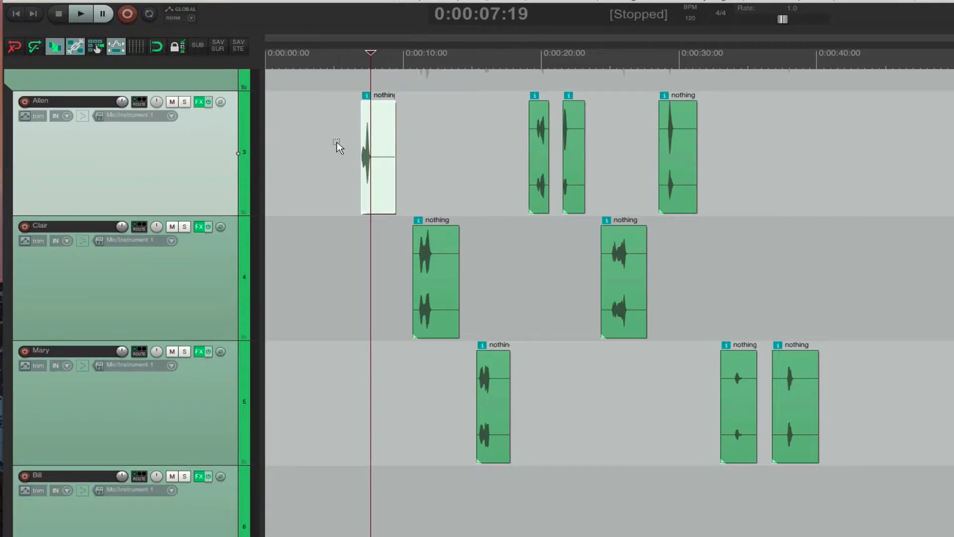
{"action": "mouse_move", "coordinate": [379, 110]}
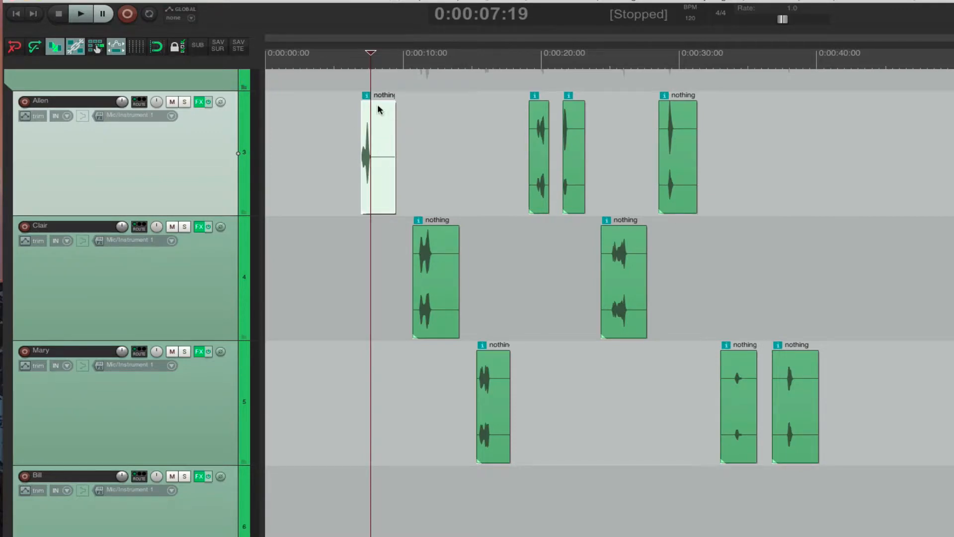
{"action": "mouse_move", "coordinate": [658, 342]}
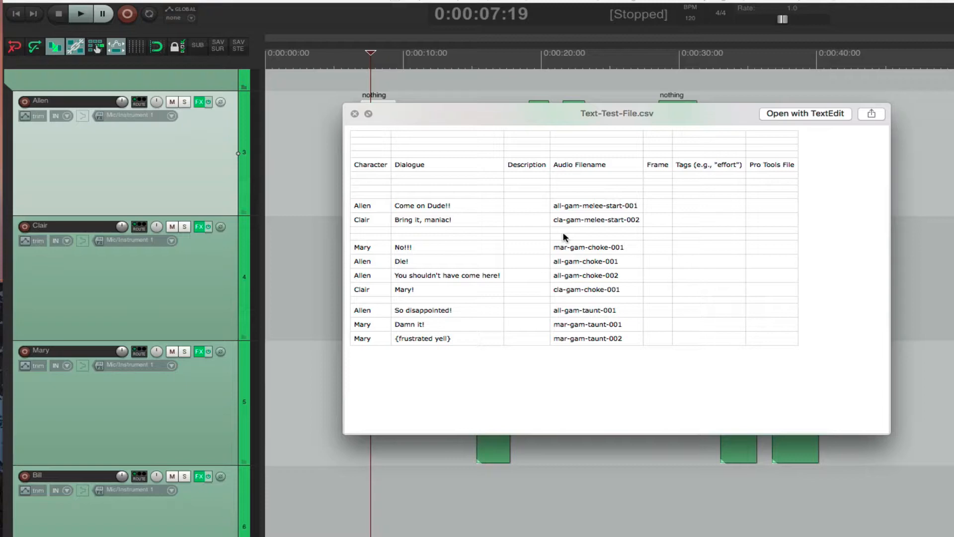
{"action": "mouse_move", "coordinate": [408, 233]}
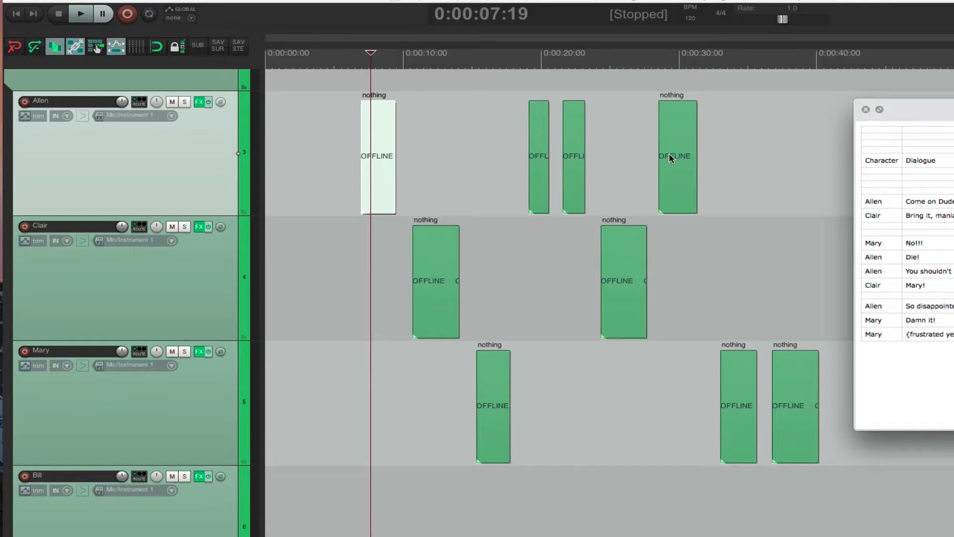
{"action": "mouse_move", "coordinate": [892, 207]}
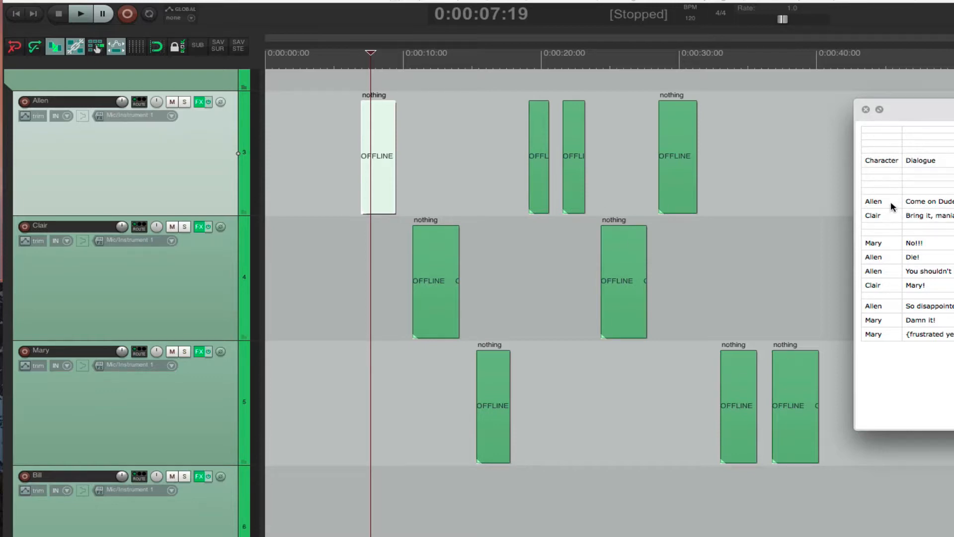
{"action": "mouse_move", "coordinate": [890, 284]}
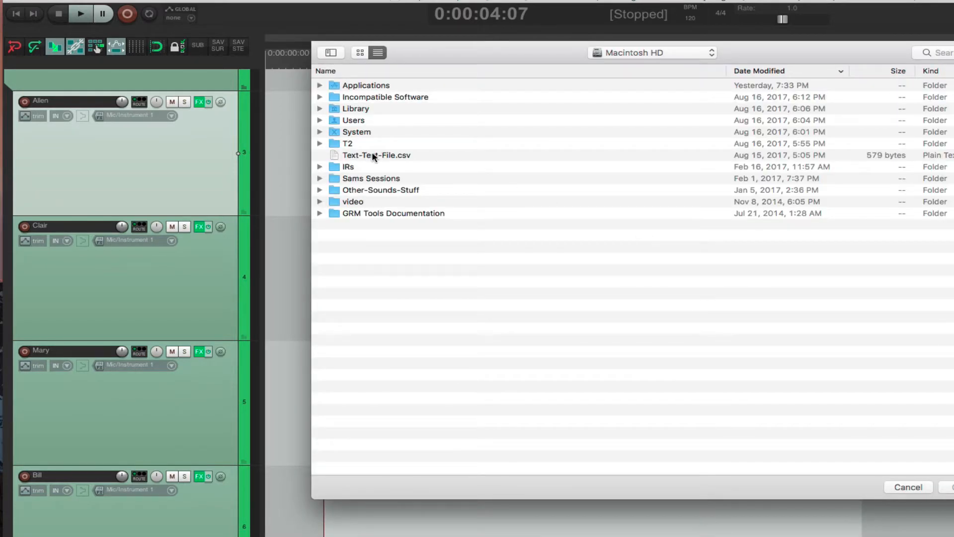
Choose Text-Test-File.csv so the Lua script renames clips like all-gam-melee-start-001
{"action": "left_click", "coordinate": [377, 155]}
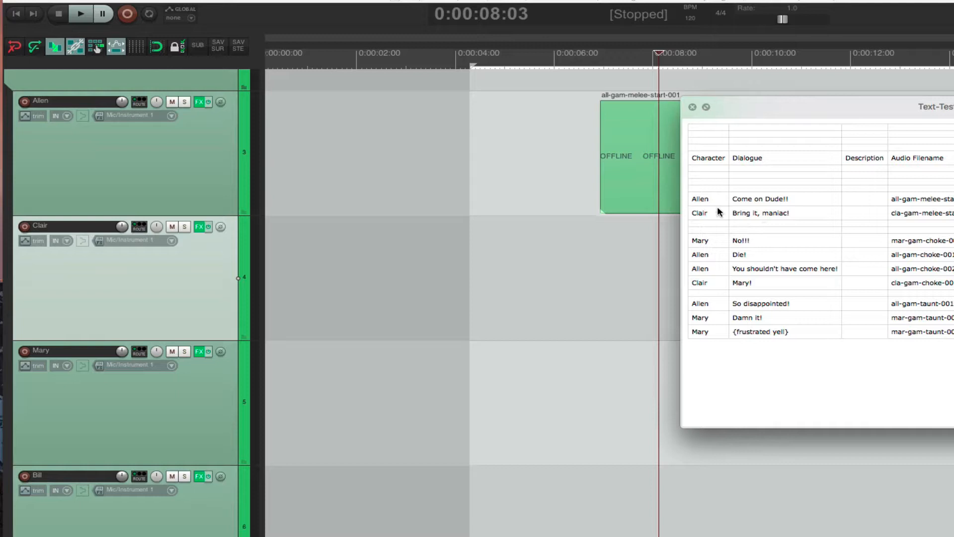
{"action": "mouse_move", "coordinate": [900, 211]}
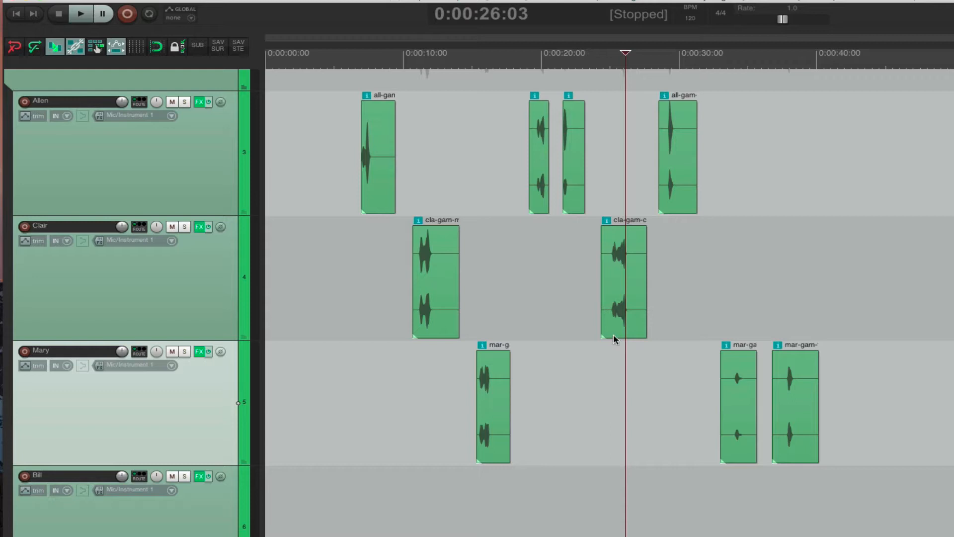
{"action": "mouse_move", "coordinate": [588, 305]}
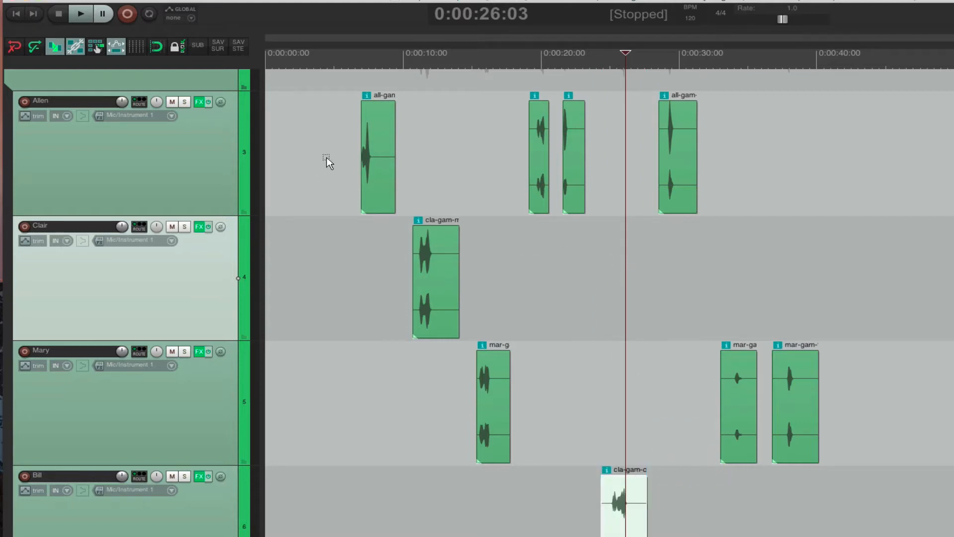
{"action": "mouse_move", "coordinate": [632, 492]}
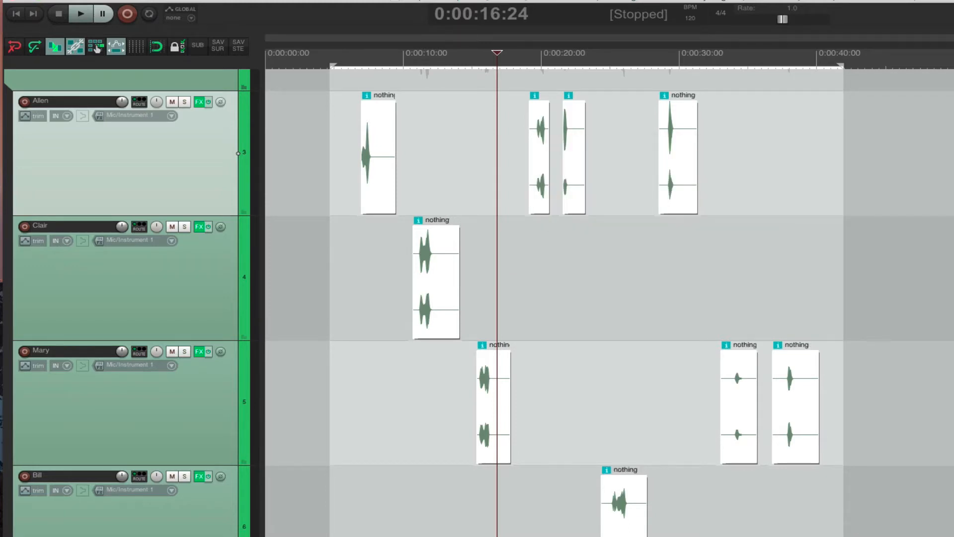
{"action": "mouse_move", "coordinate": [460, 161]}
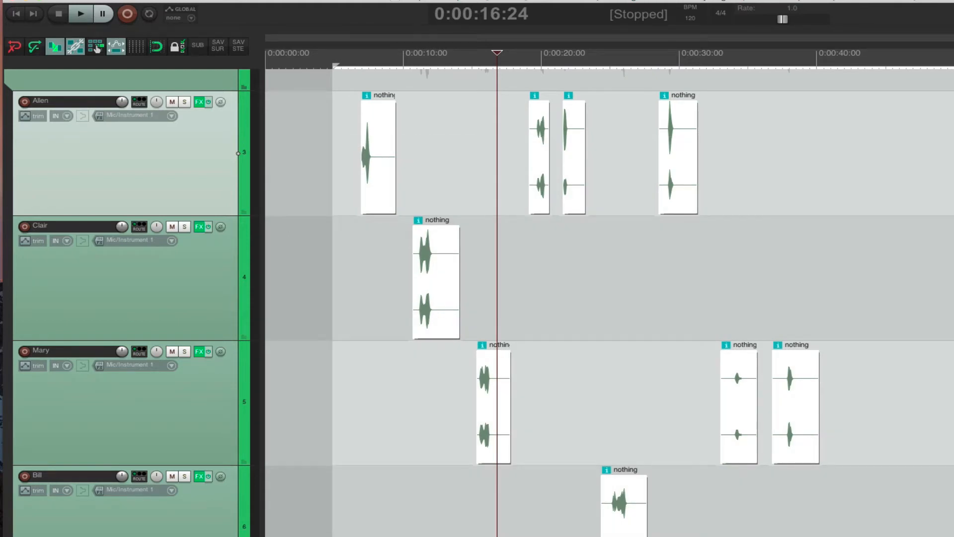
{"action": "mouse_move", "coordinate": [696, 311]}
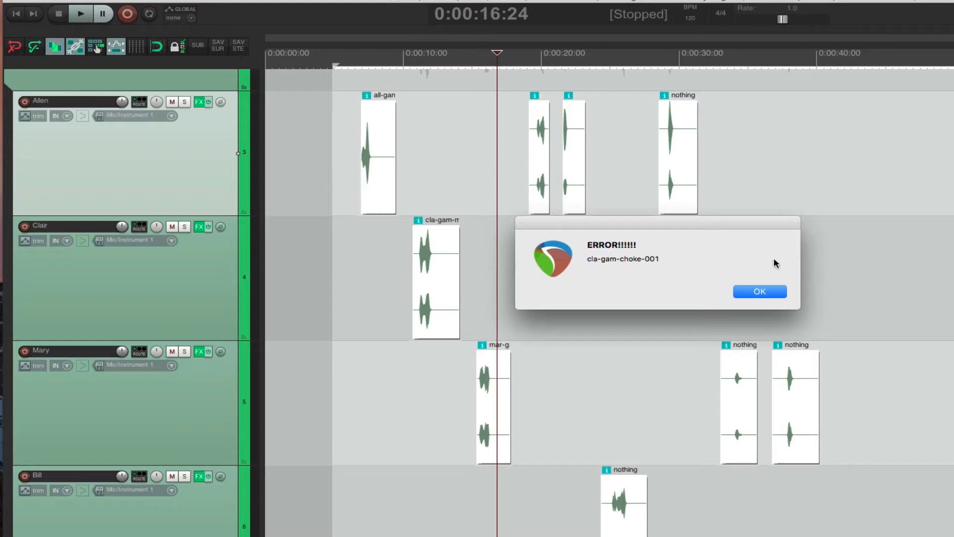
{"action": "mouse_move", "coordinate": [595, 275]}
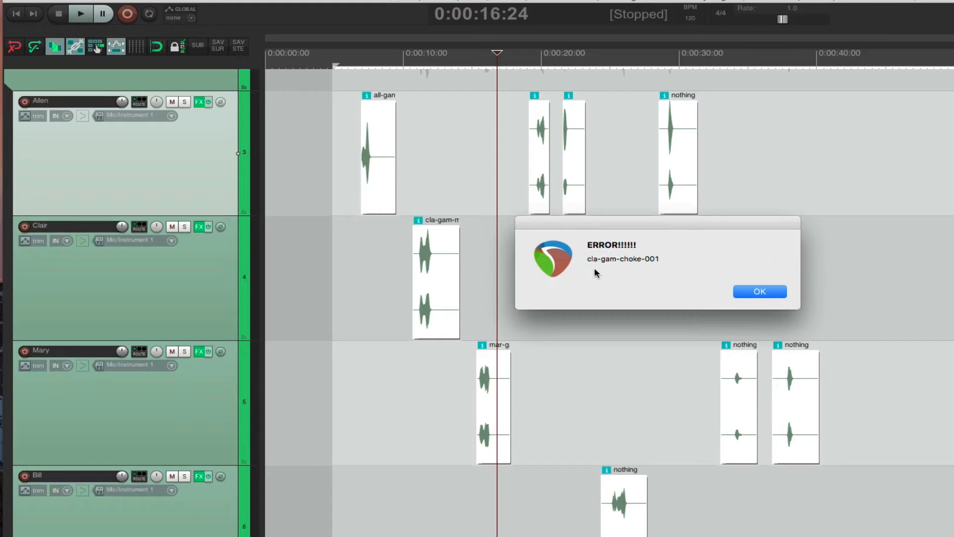
{"action": "mouse_move", "coordinate": [594, 267]}
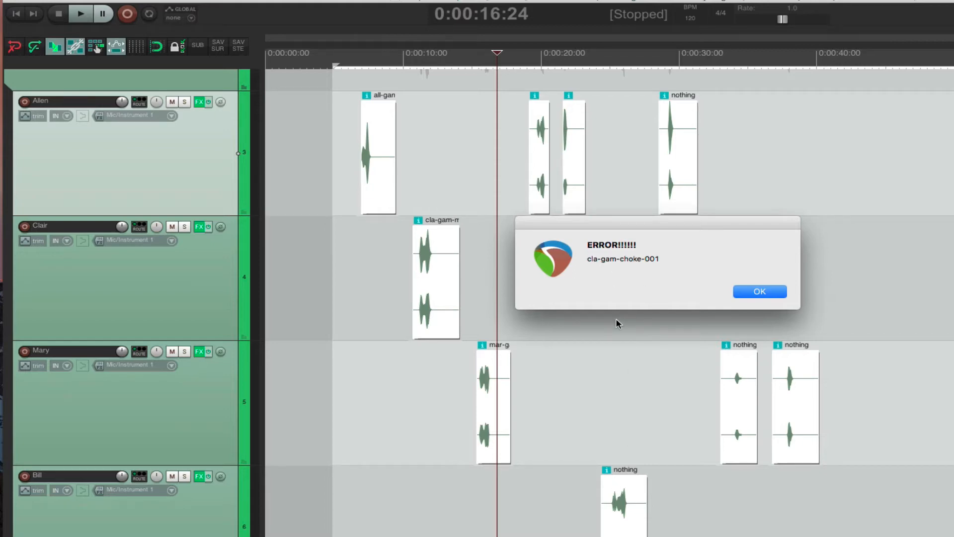
Acknowledge the ERROR alert for cla-gam-choke-001, leaving Bill's mismatched clip marked red
{"action": "left_click", "coordinate": [759, 291]}
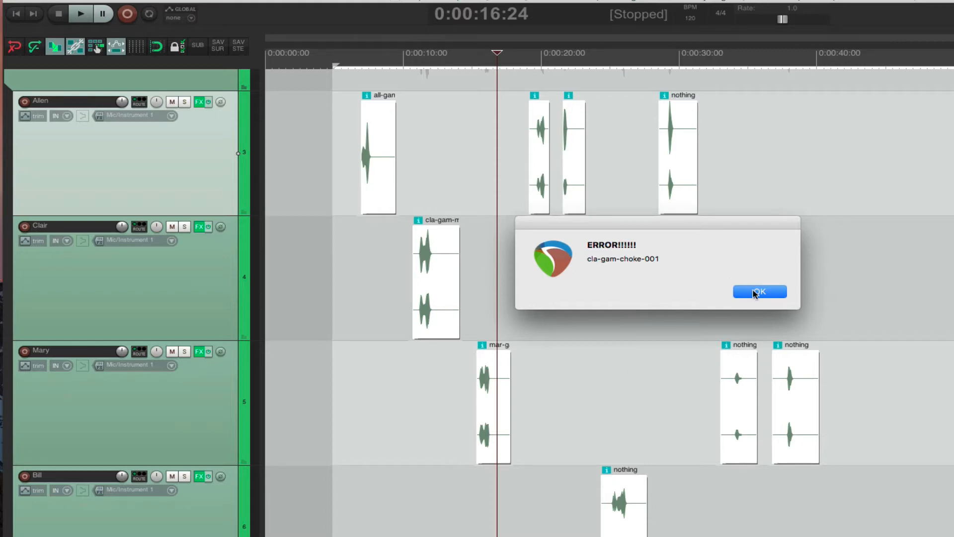
{"action": "left_click", "coordinate": [759, 291]}
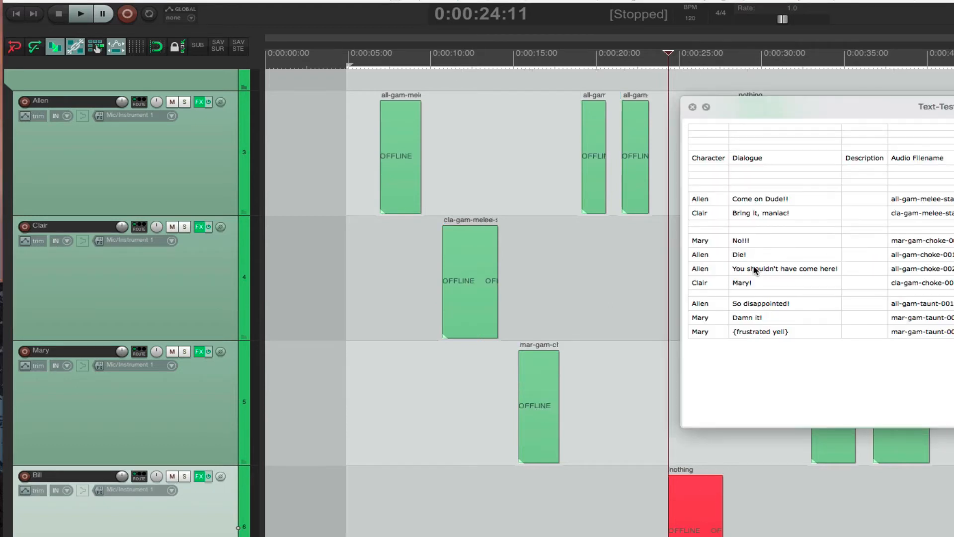
{"action": "mouse_move", "coordinate": [709, 288]}
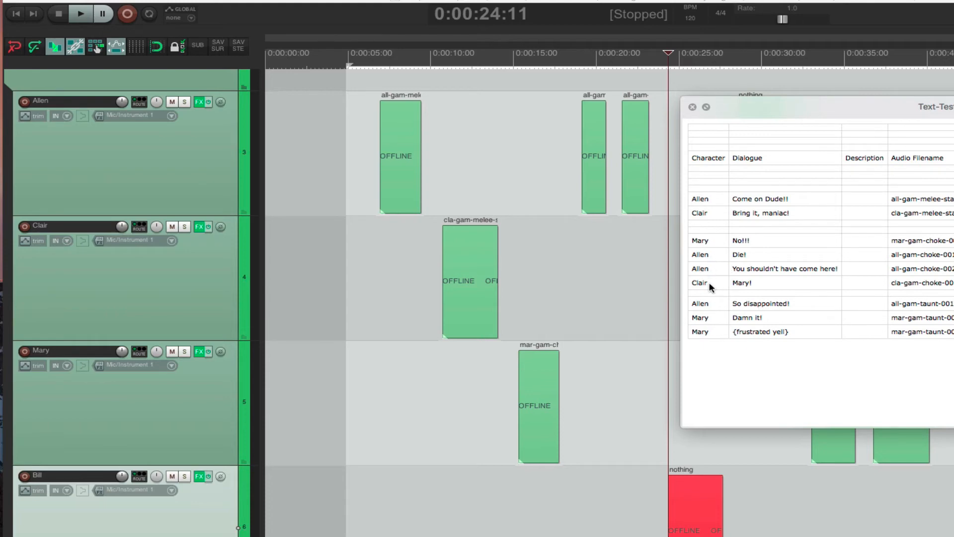
Move the red clip back to Clair's track and rerun the rename so all clips match the CSV
{"action": "left_click", "coordinate": [692, 107]}
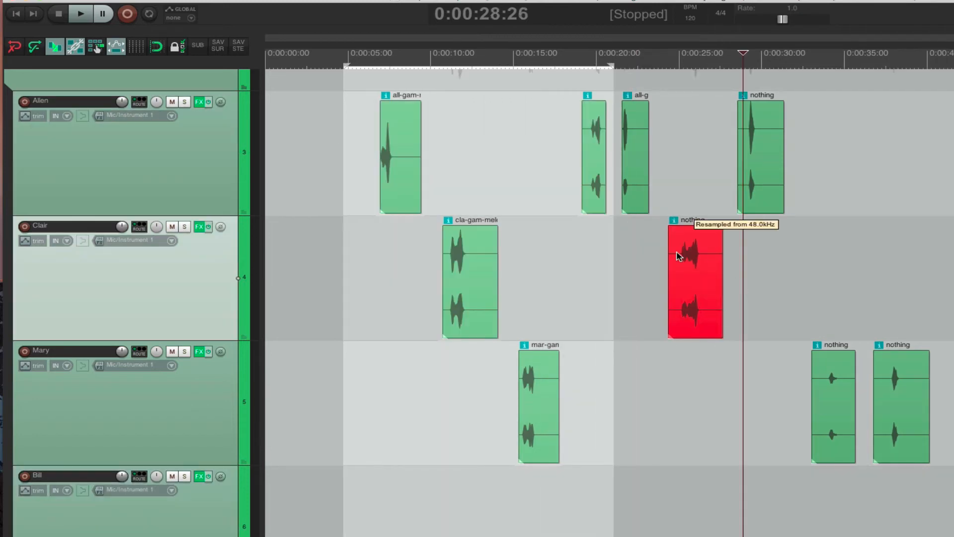
{"action": "mouse_move", "coordinate": [904, 402]}
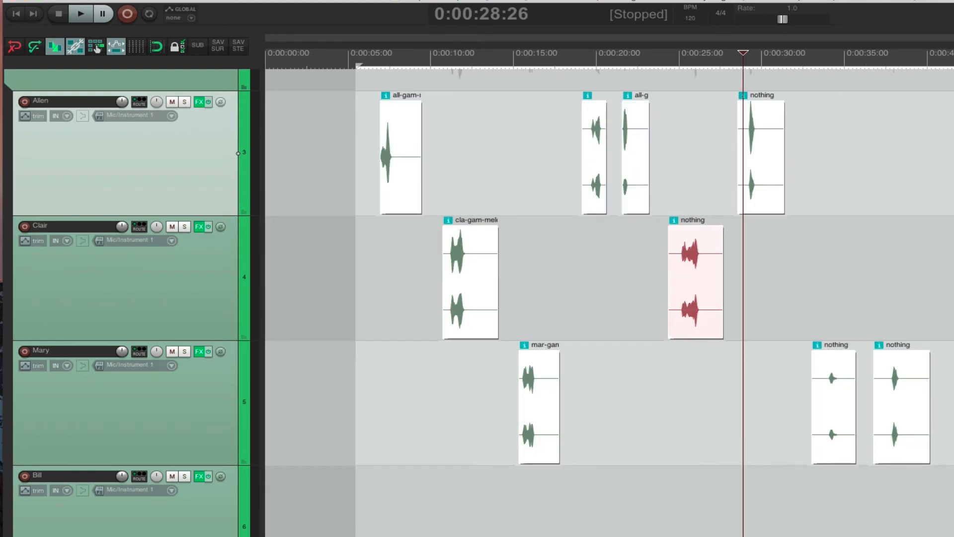
{"action": "mouse_move", "coordinate": [917, 375]}
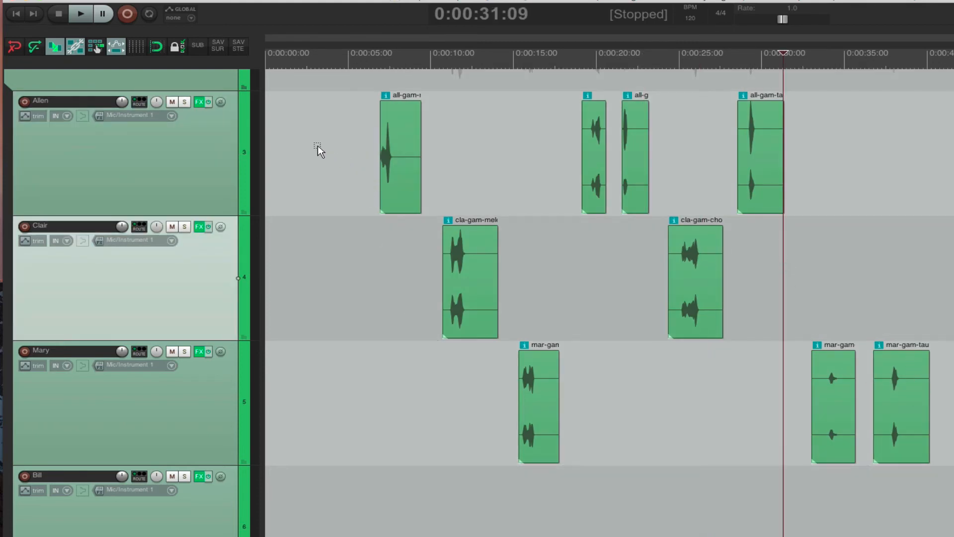
{"action": "left_click", "coordinate": [363, 54]}
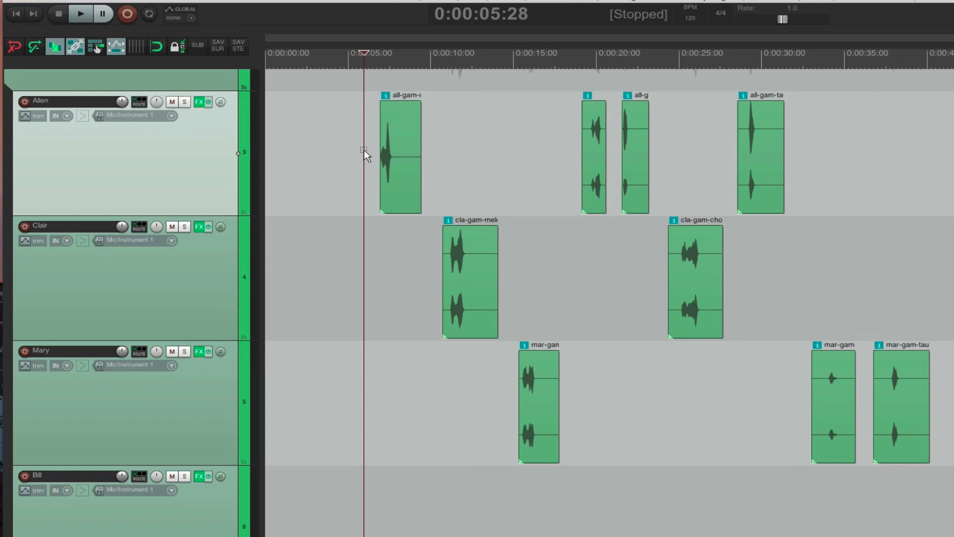